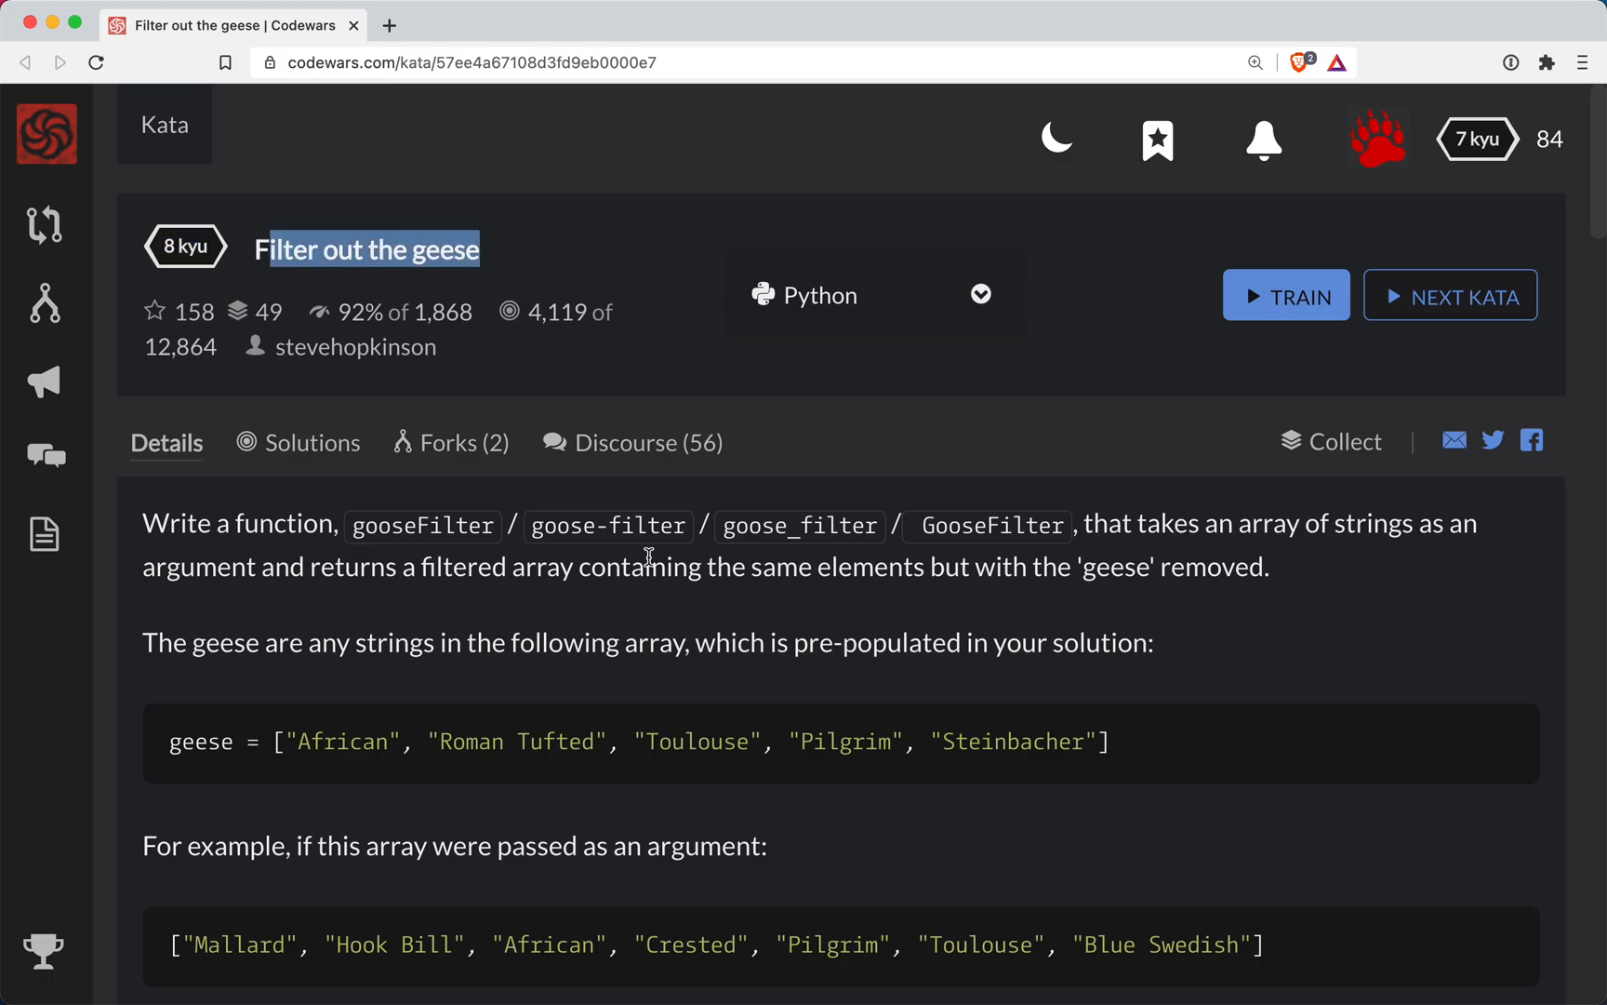
- Review the kata description and start the Python trainer for Filter out the geese
scroll("down", 3)
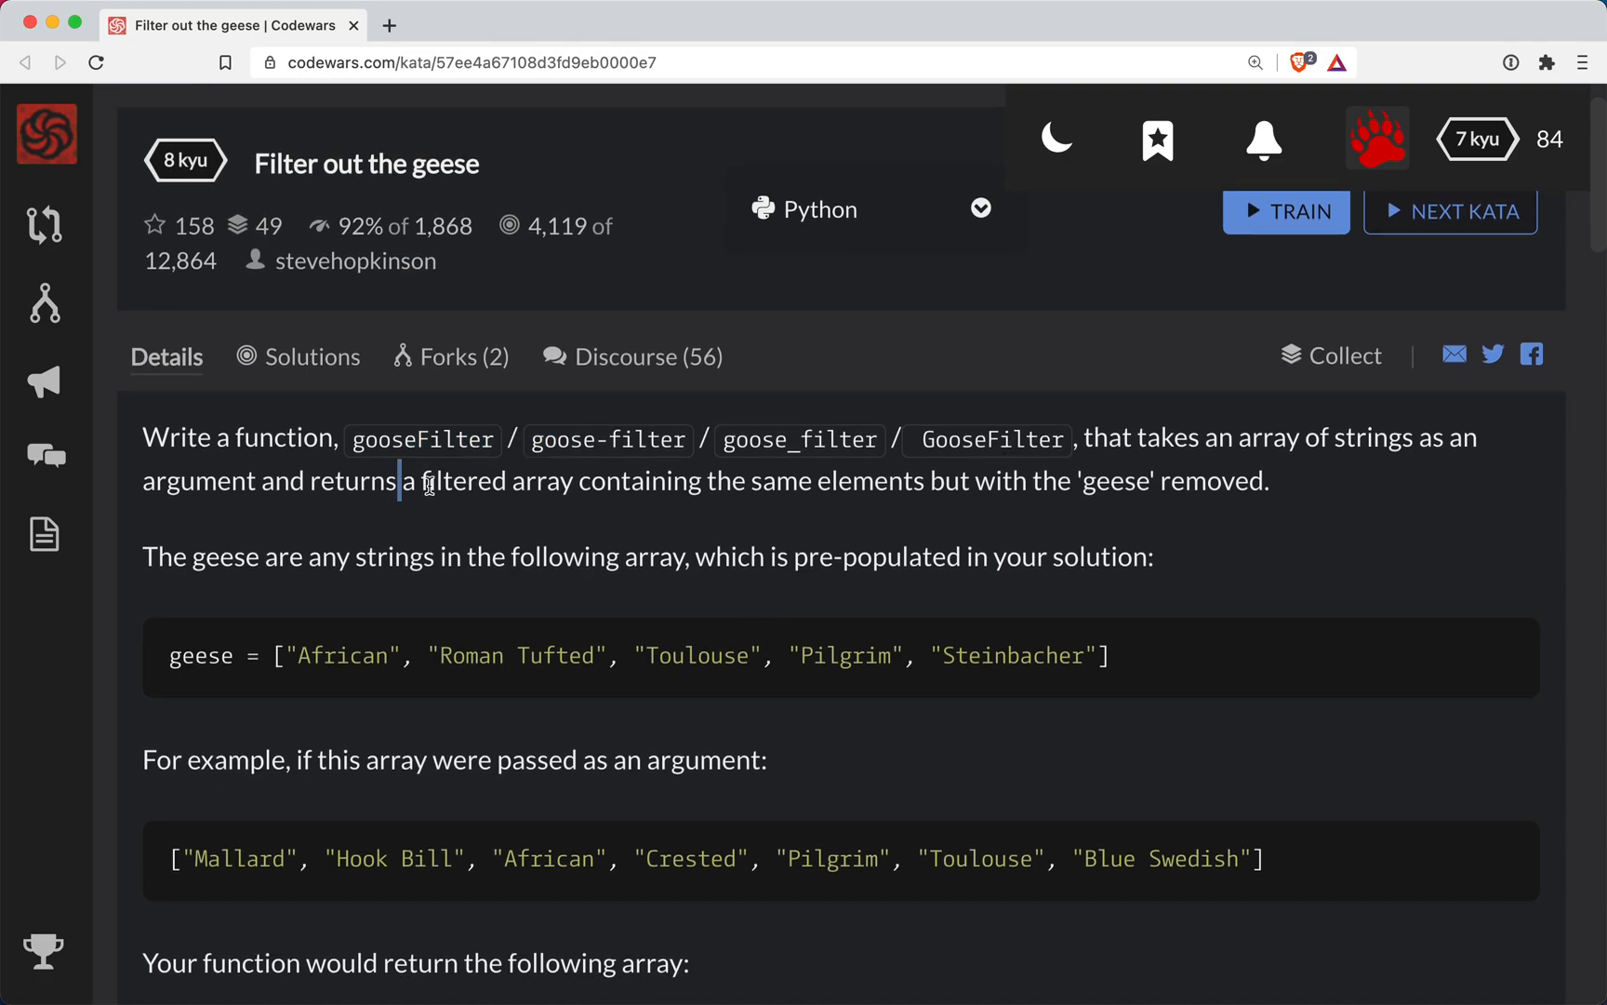
left_click_drag(398, 480, 664, 480)
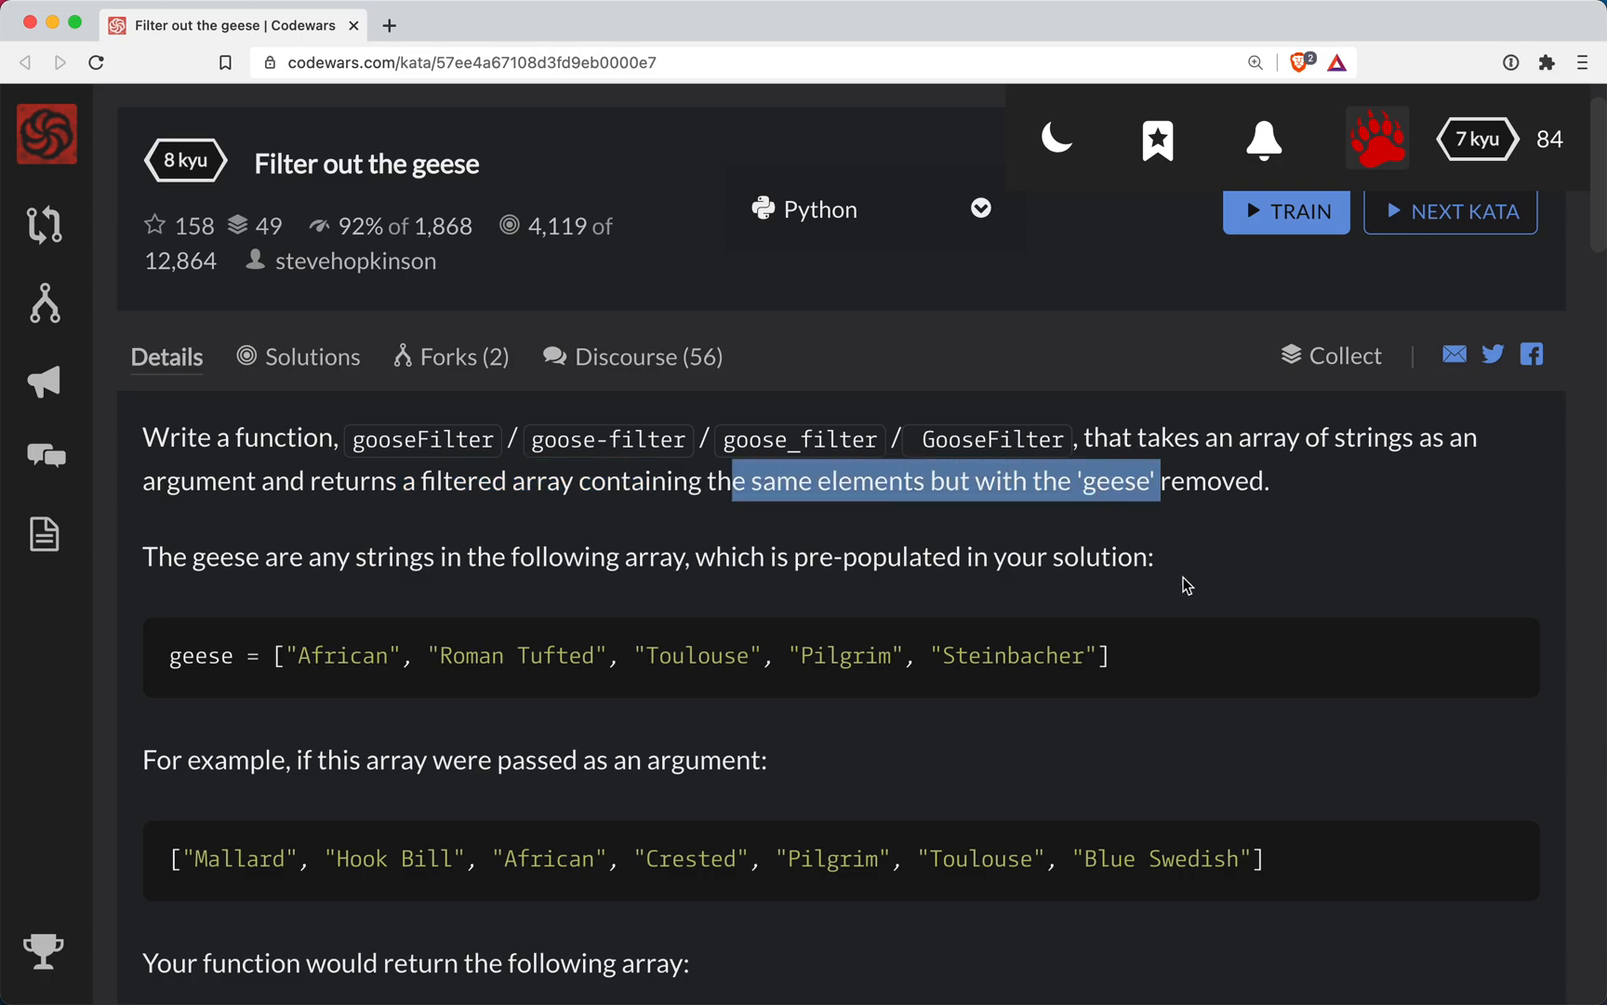
scroll("down", 3)
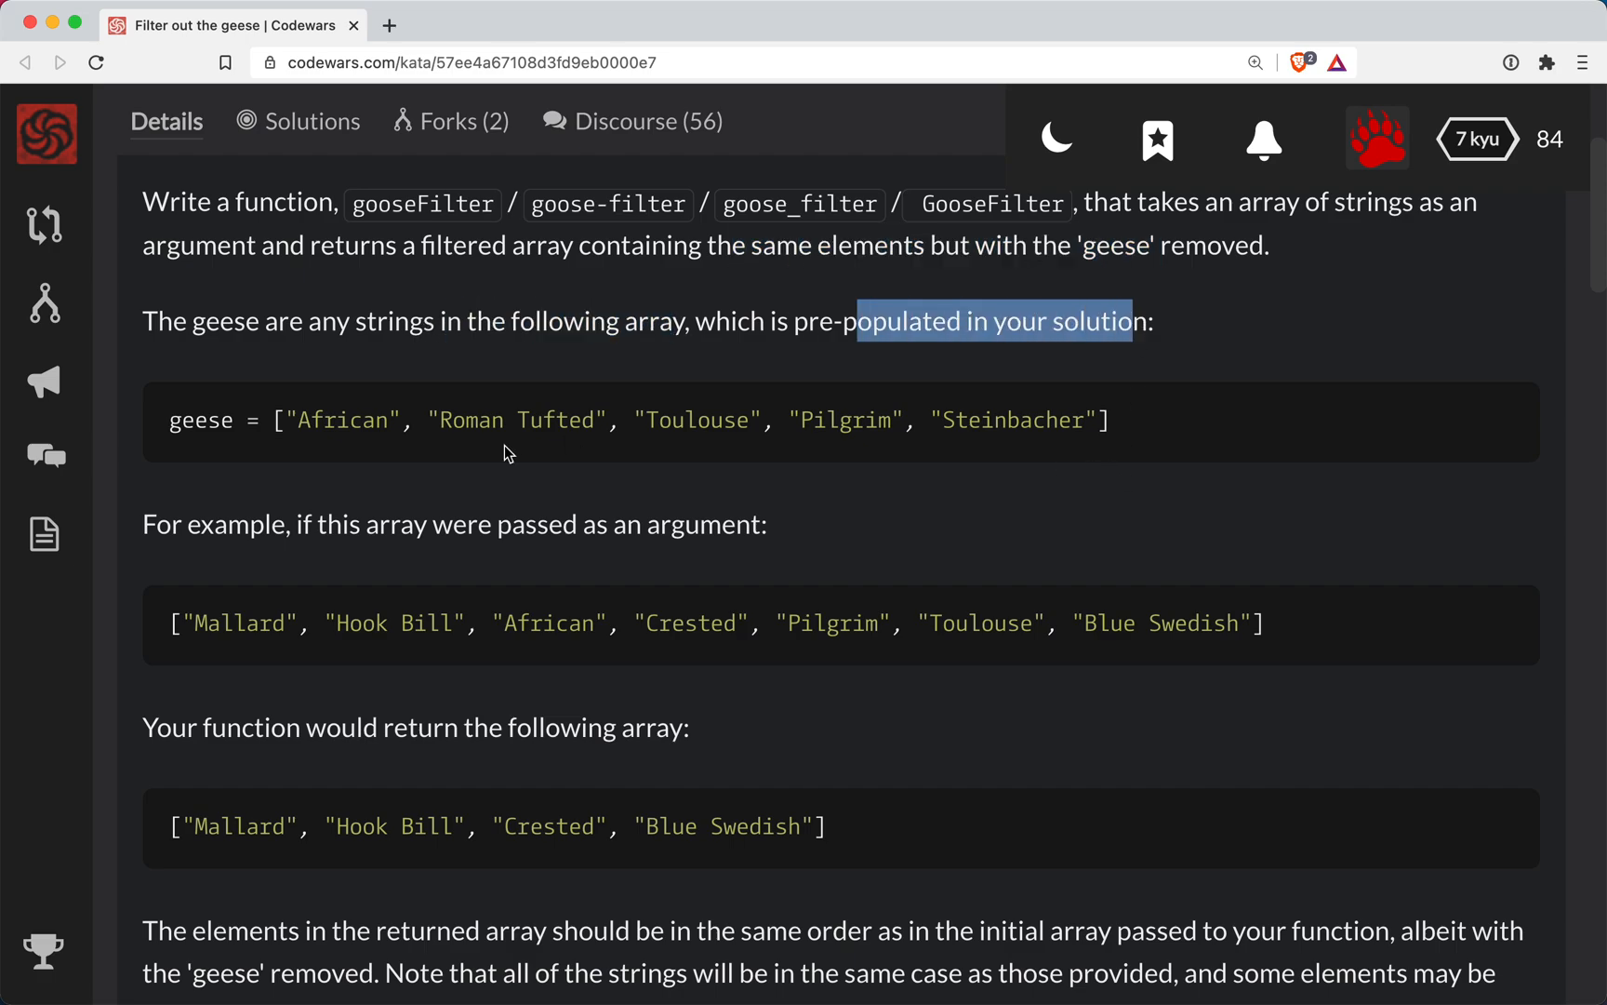
left_click_drag(509, 454, 1136, 439)
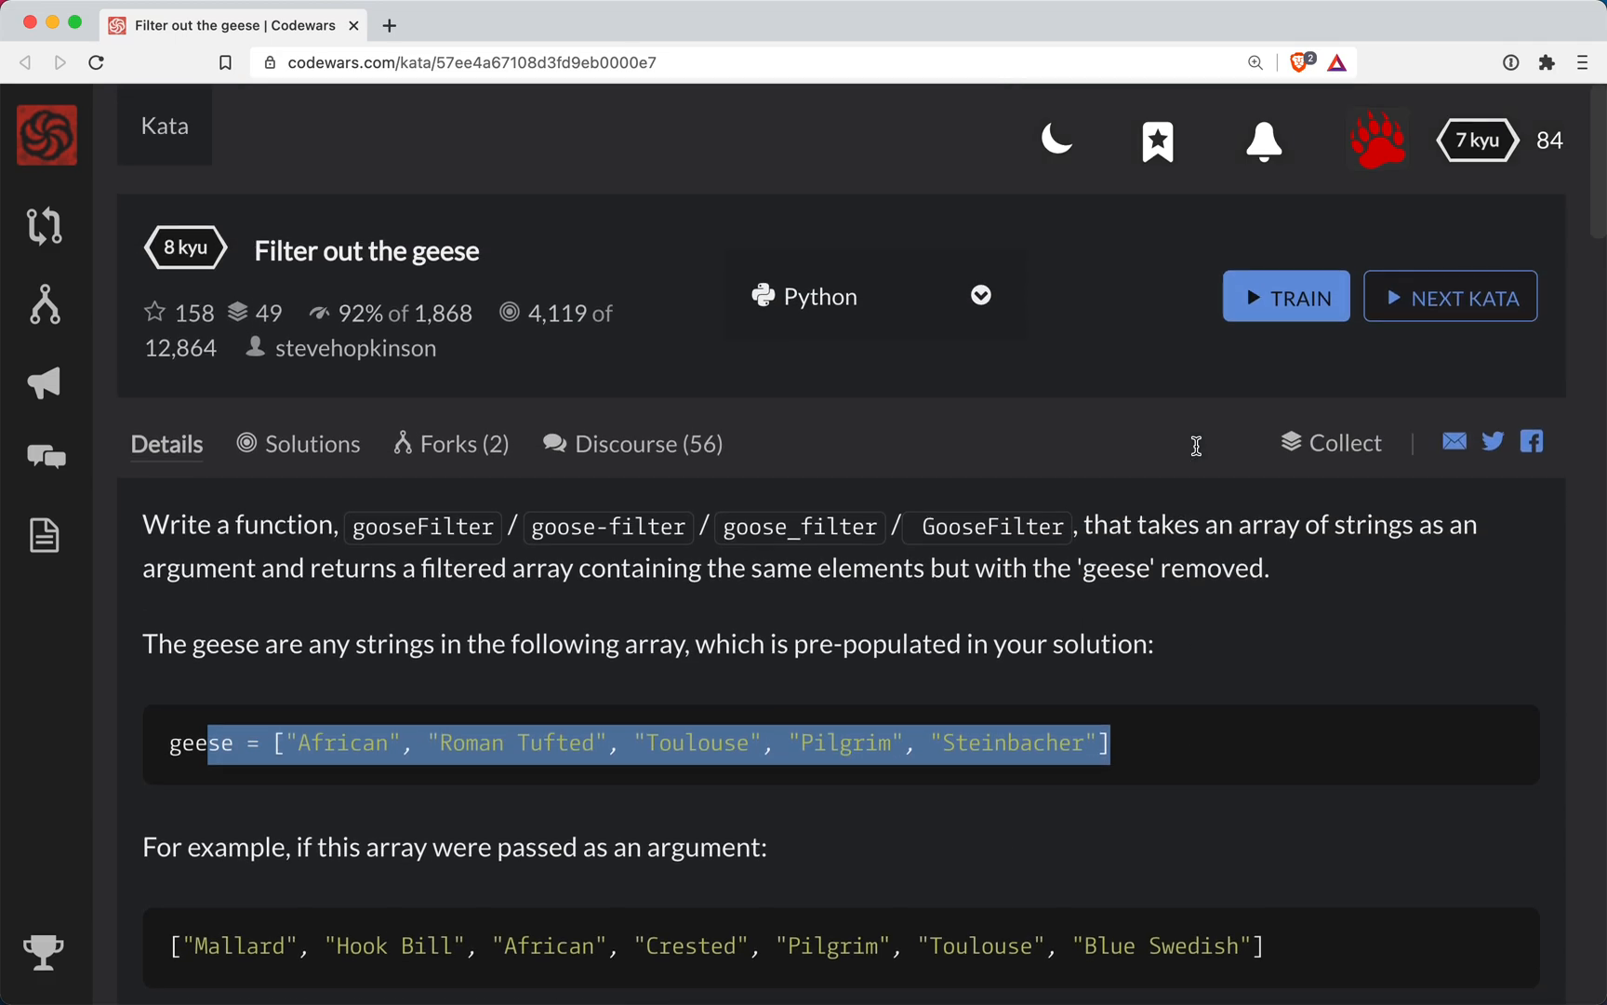
left_click(1286, 296)
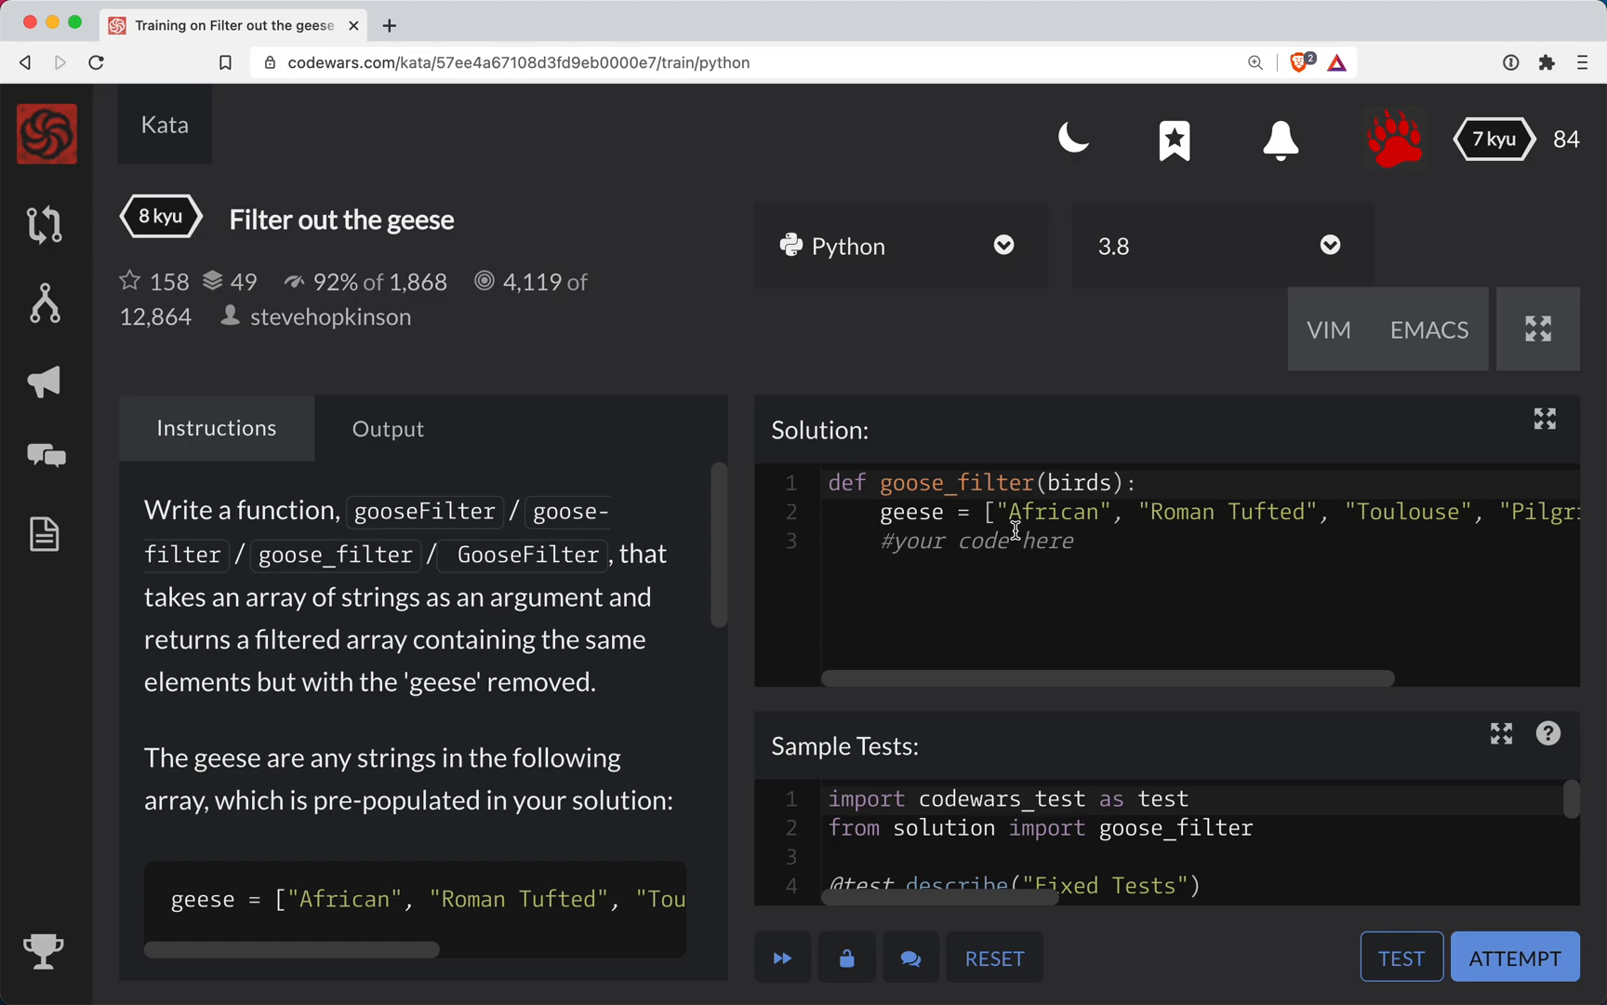
- Clear the '#your code here' placeholder under the geese list in goose_filter
double_click(909, 512)
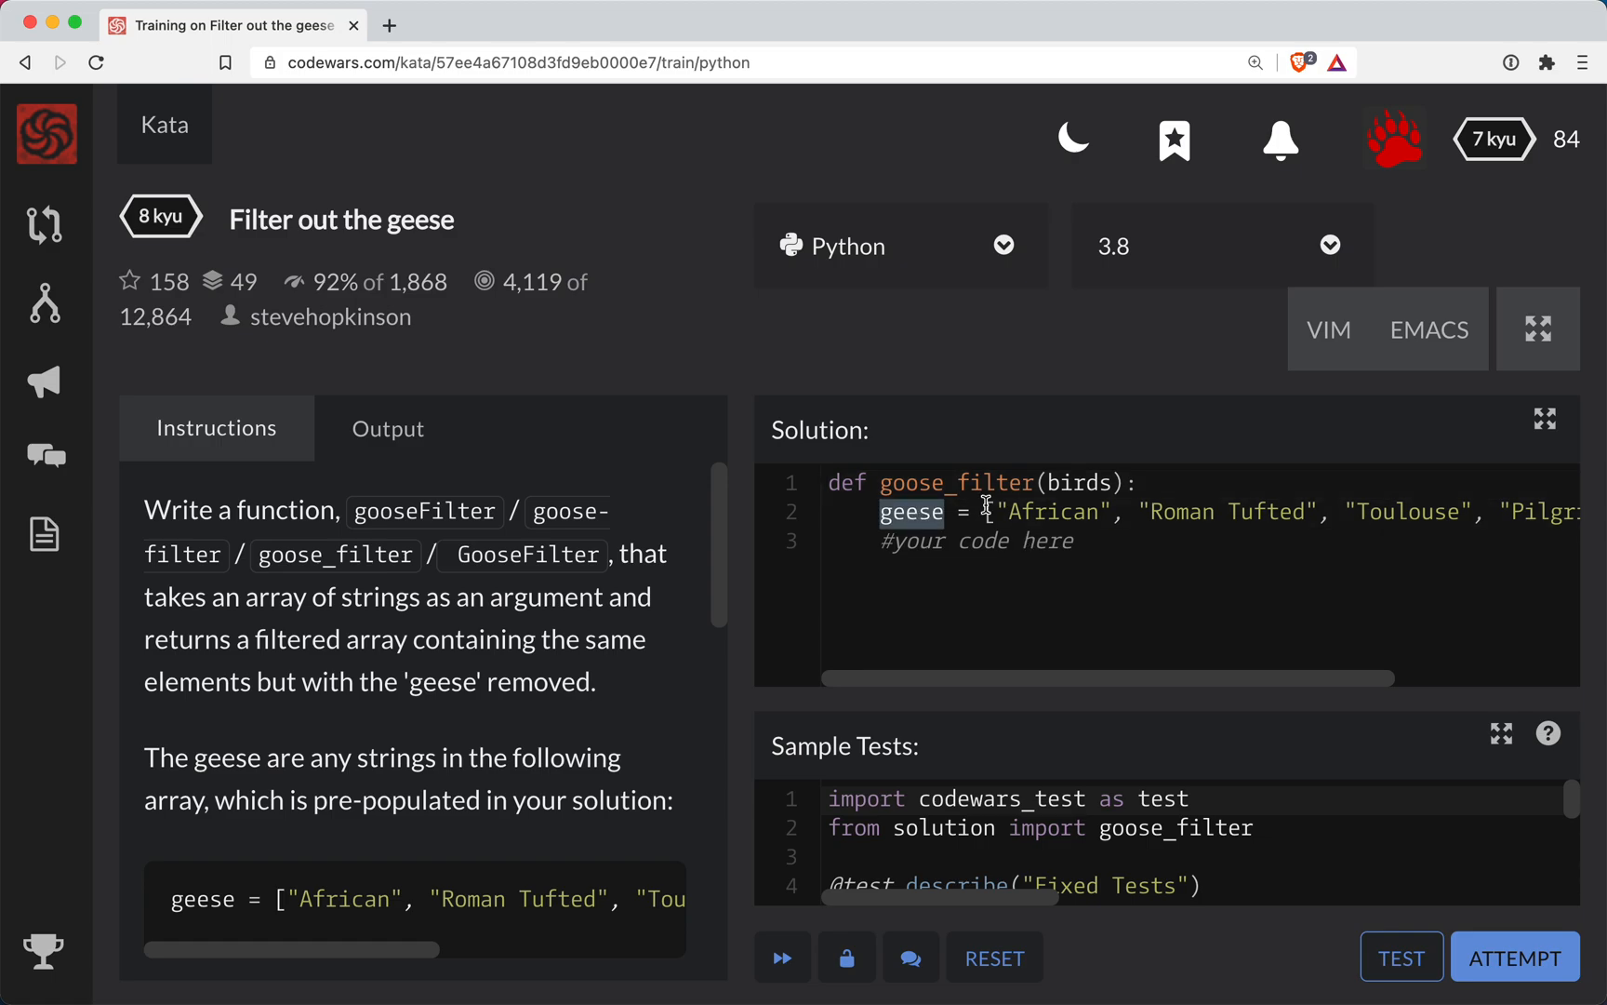
double_click(1077, 481)
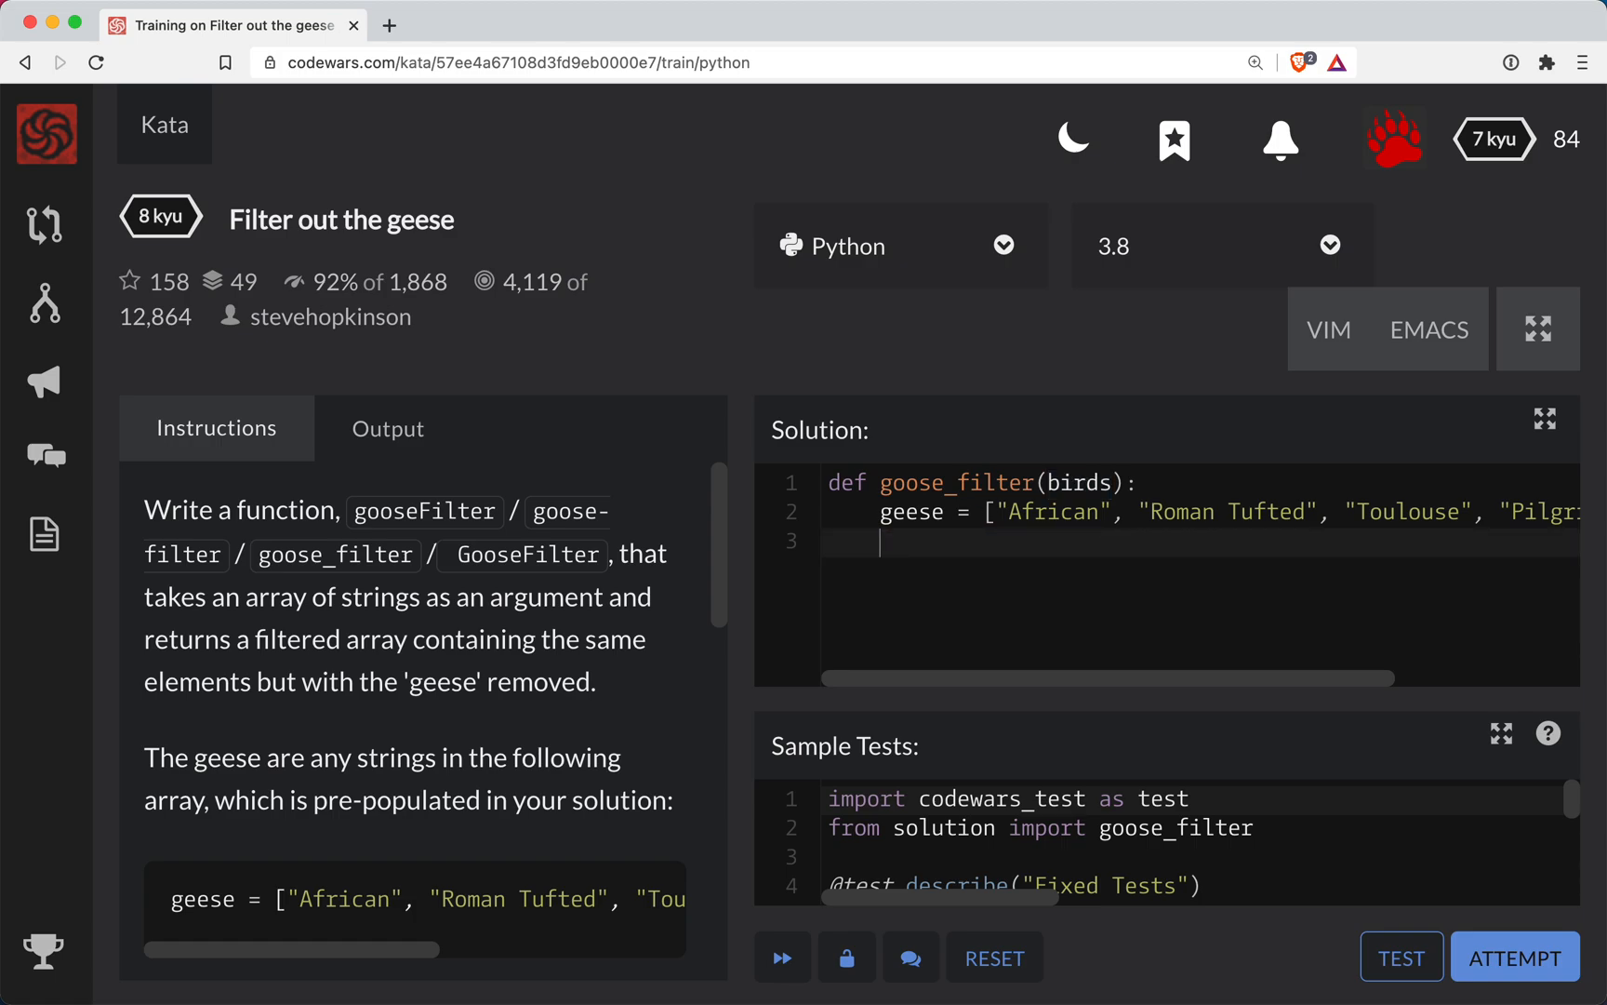
- Write return [bird for bird in birds] as the body of goose_filter
type("return []")
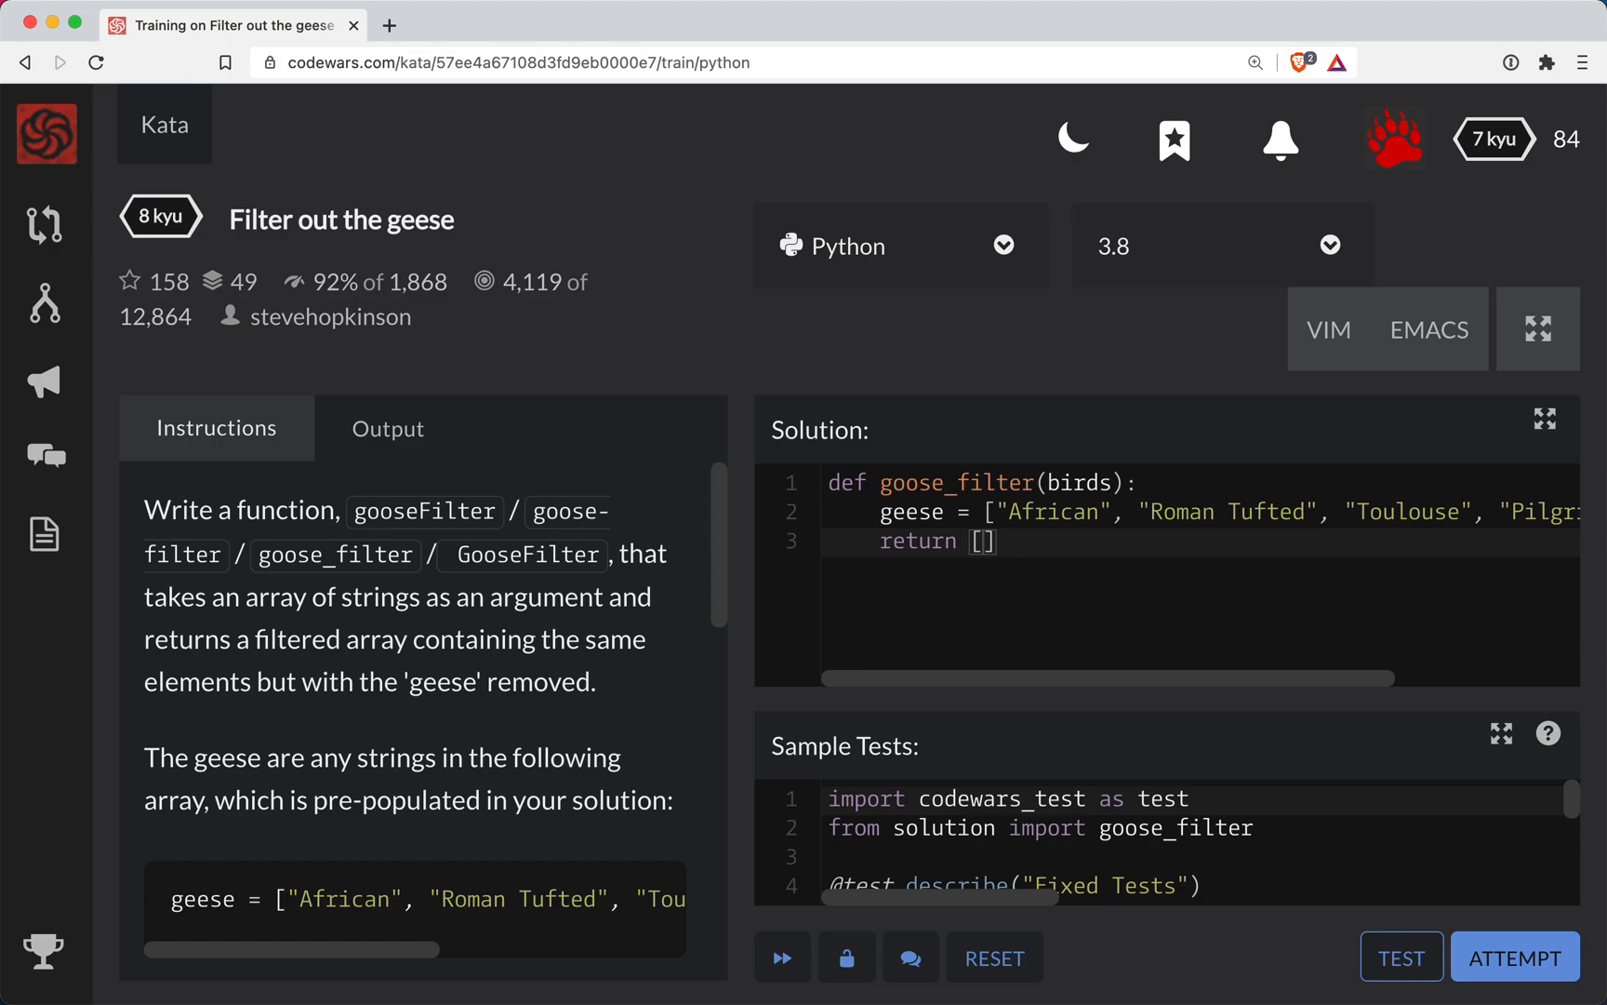
type("bird for bird in birds")
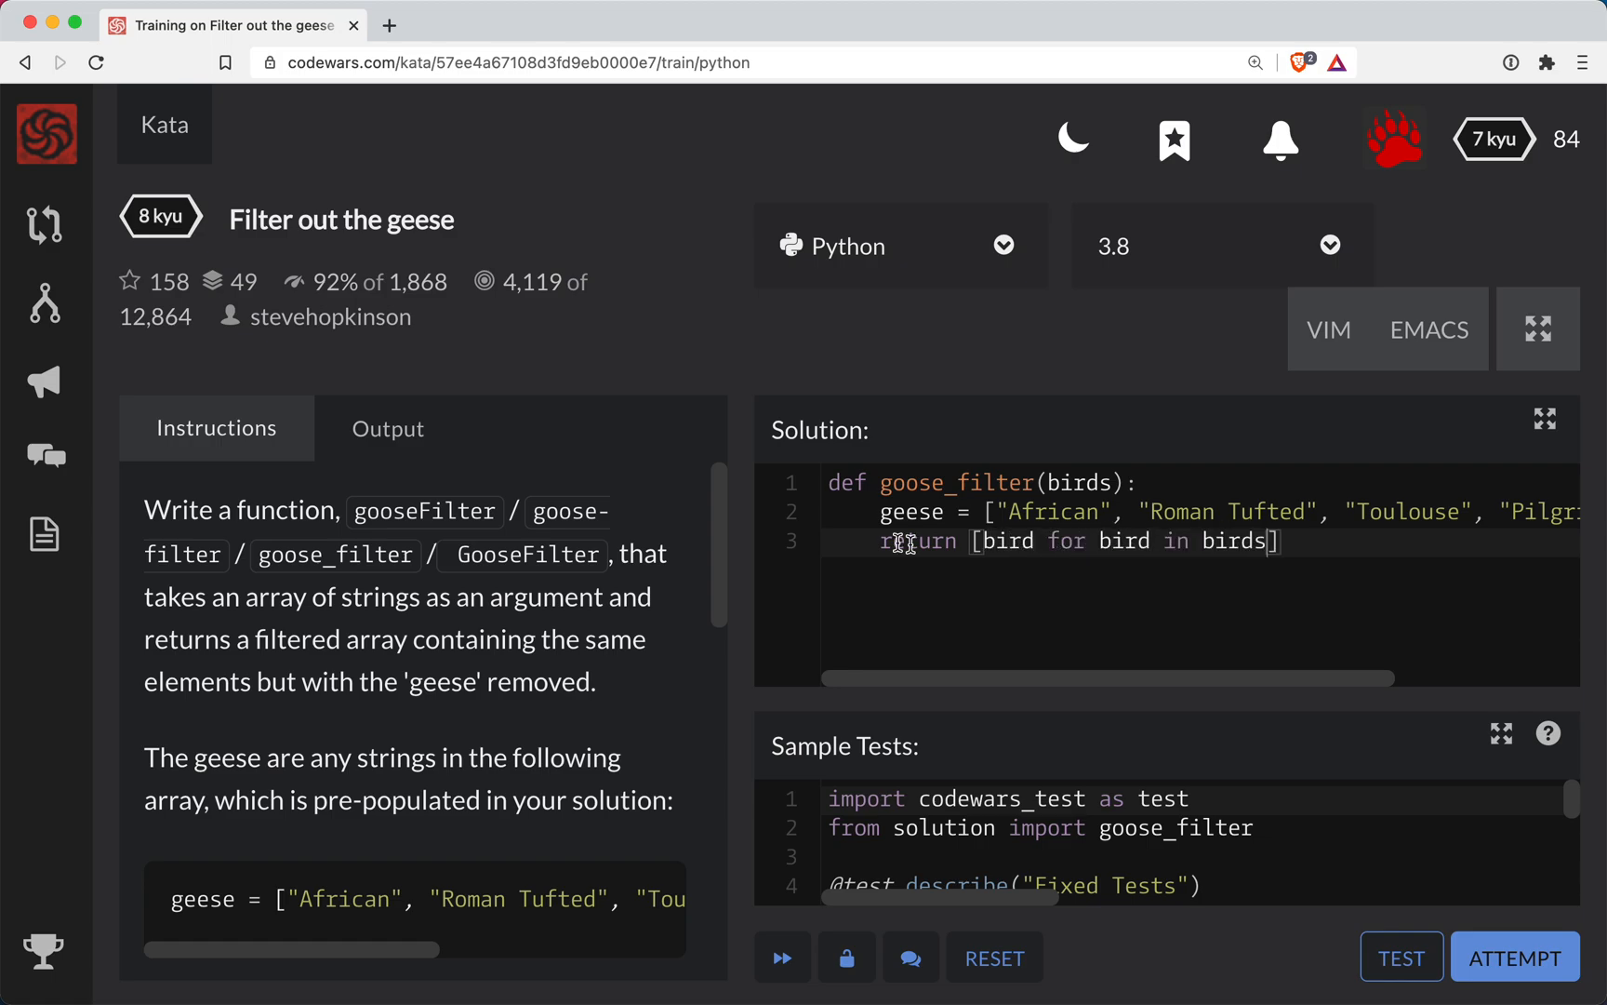
left_click_drag(978, 541, 1272, 541)
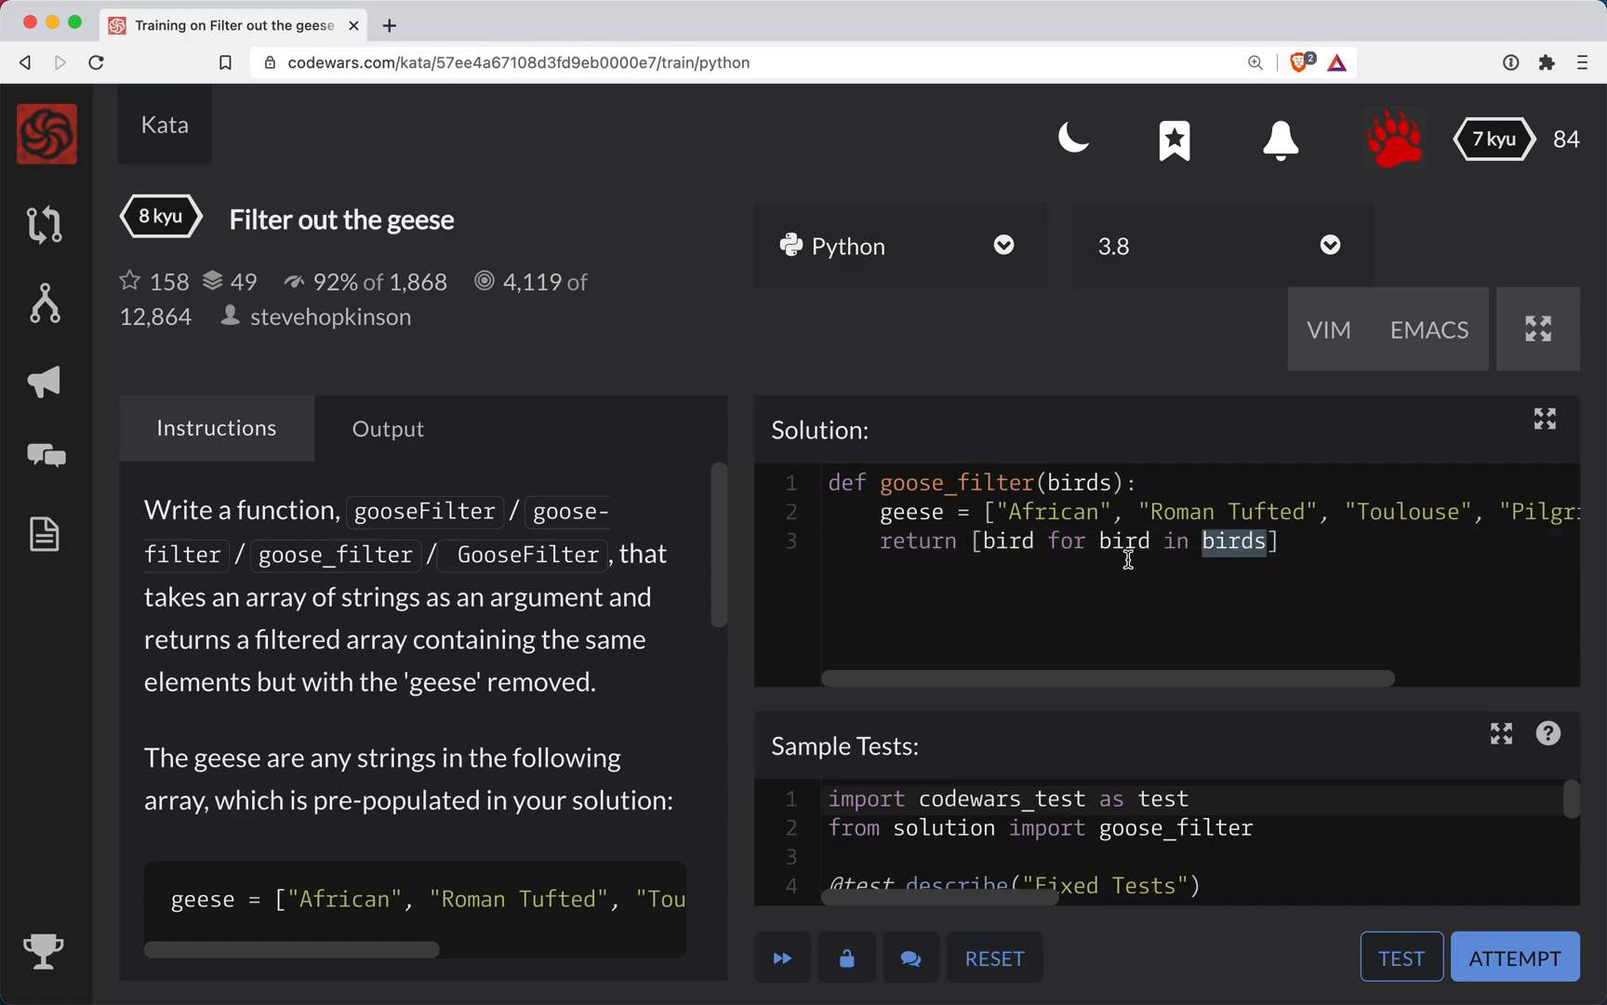
left_click_drag(985, 542, 1278, 542)
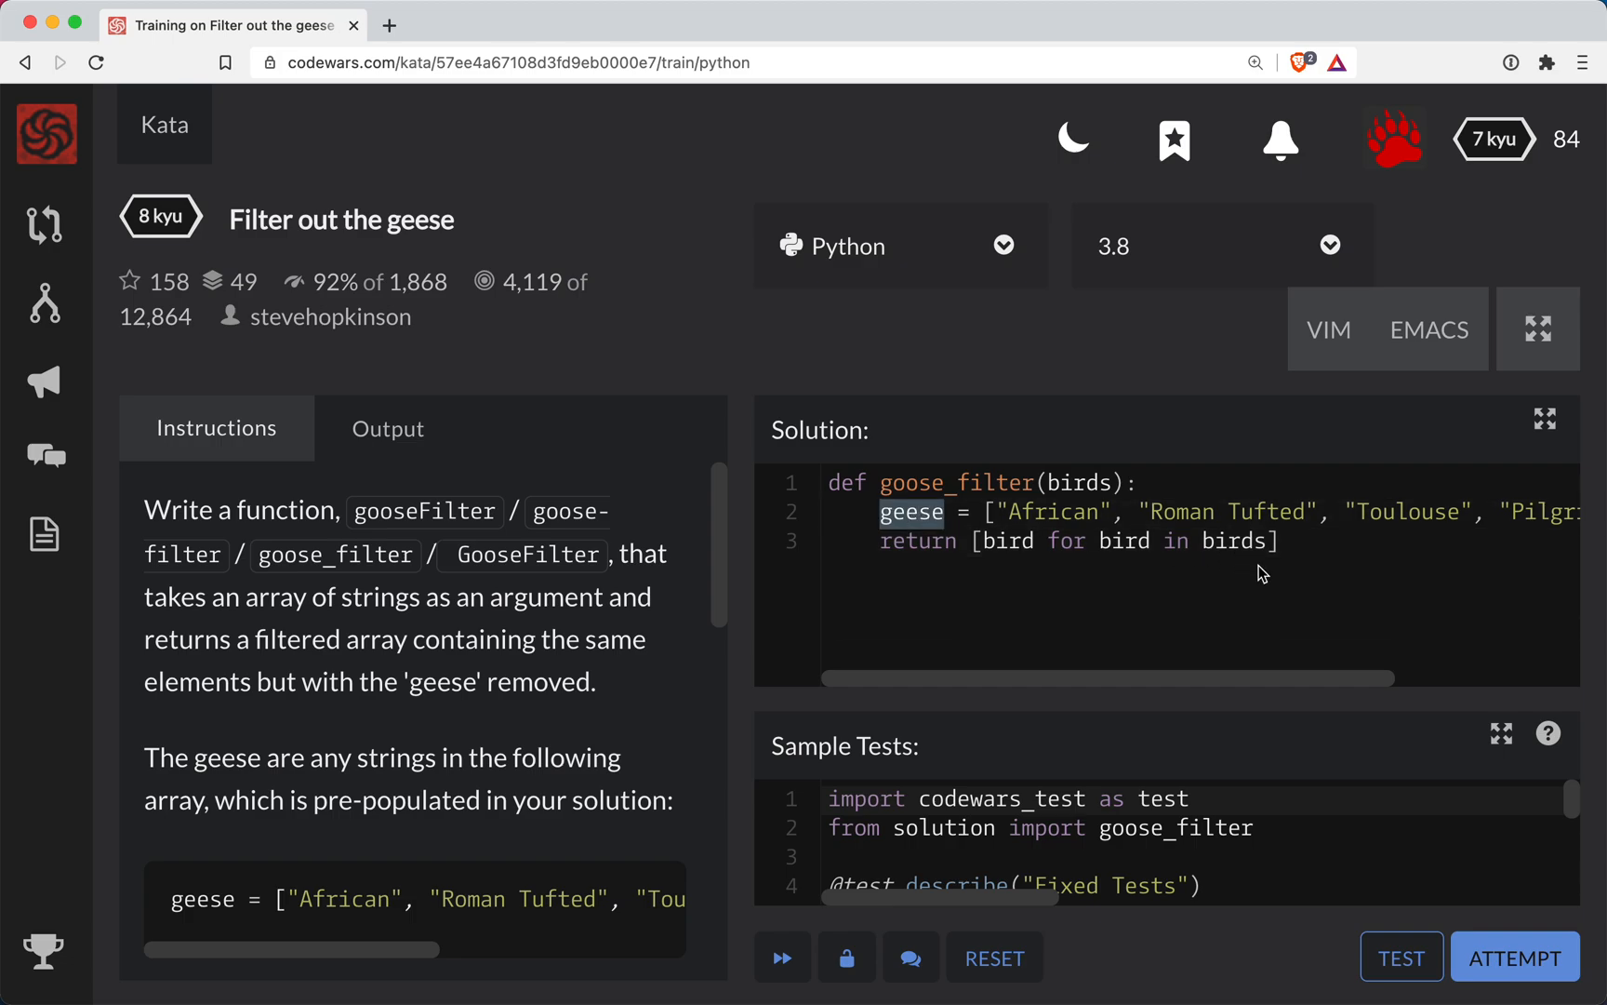
- Add 'if not bird in geese' to the comprehension and pass all 3 sample tests
type("if no")
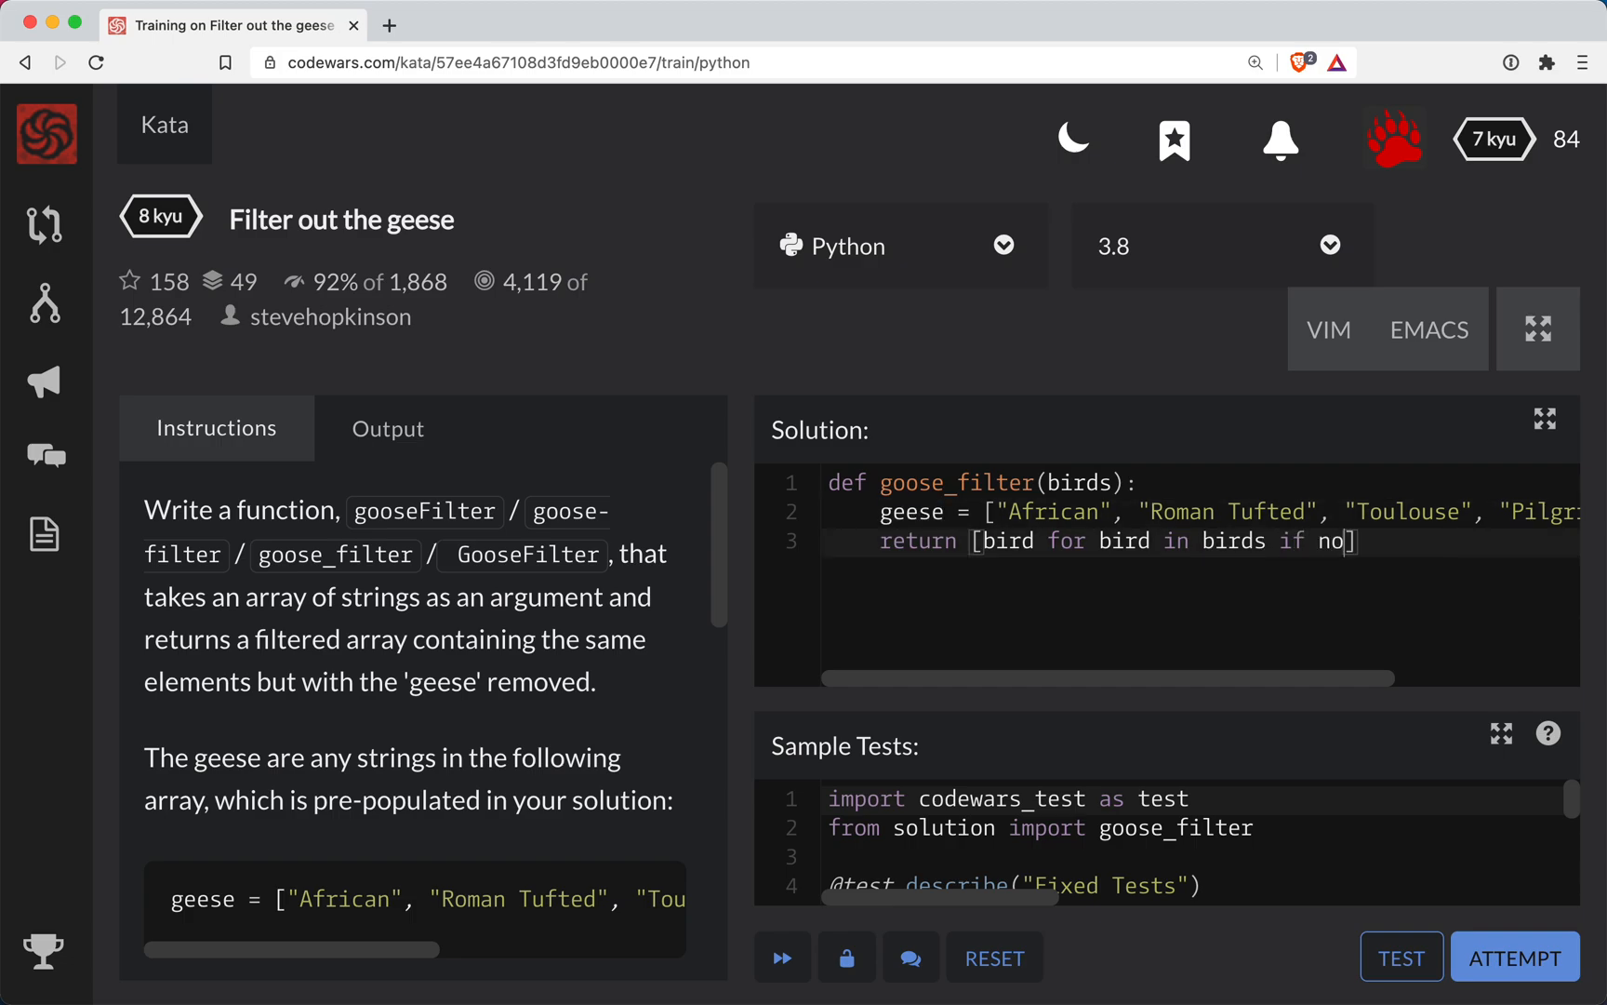
type("t bird in gee")
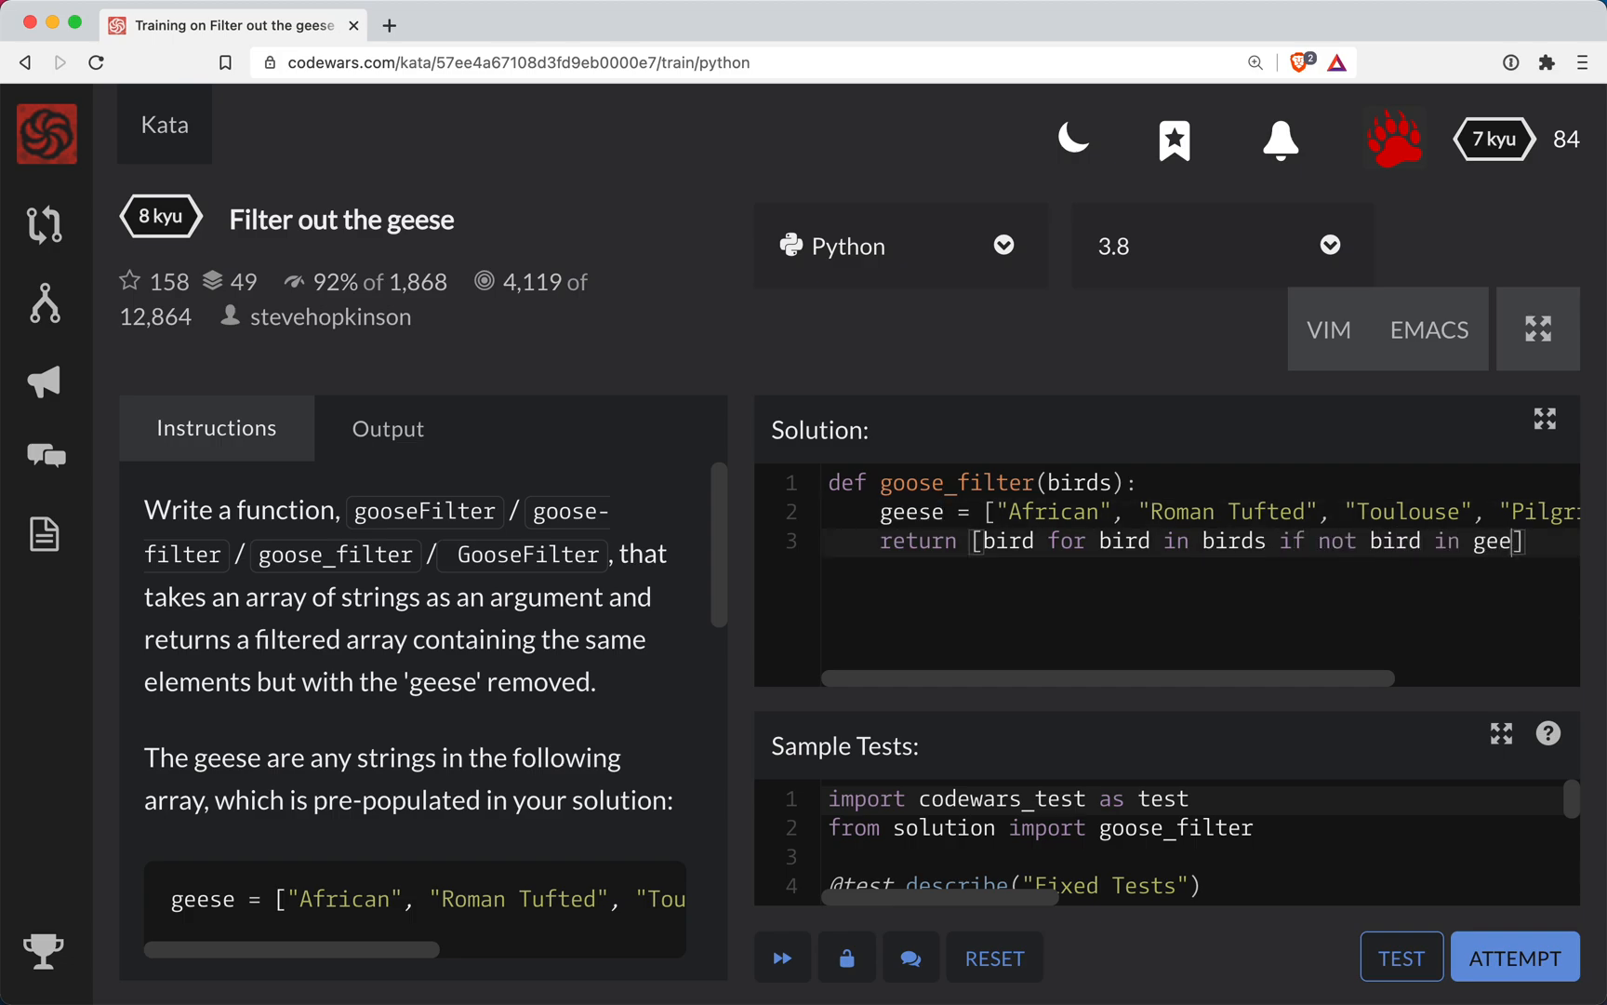
double_click(907, 512)
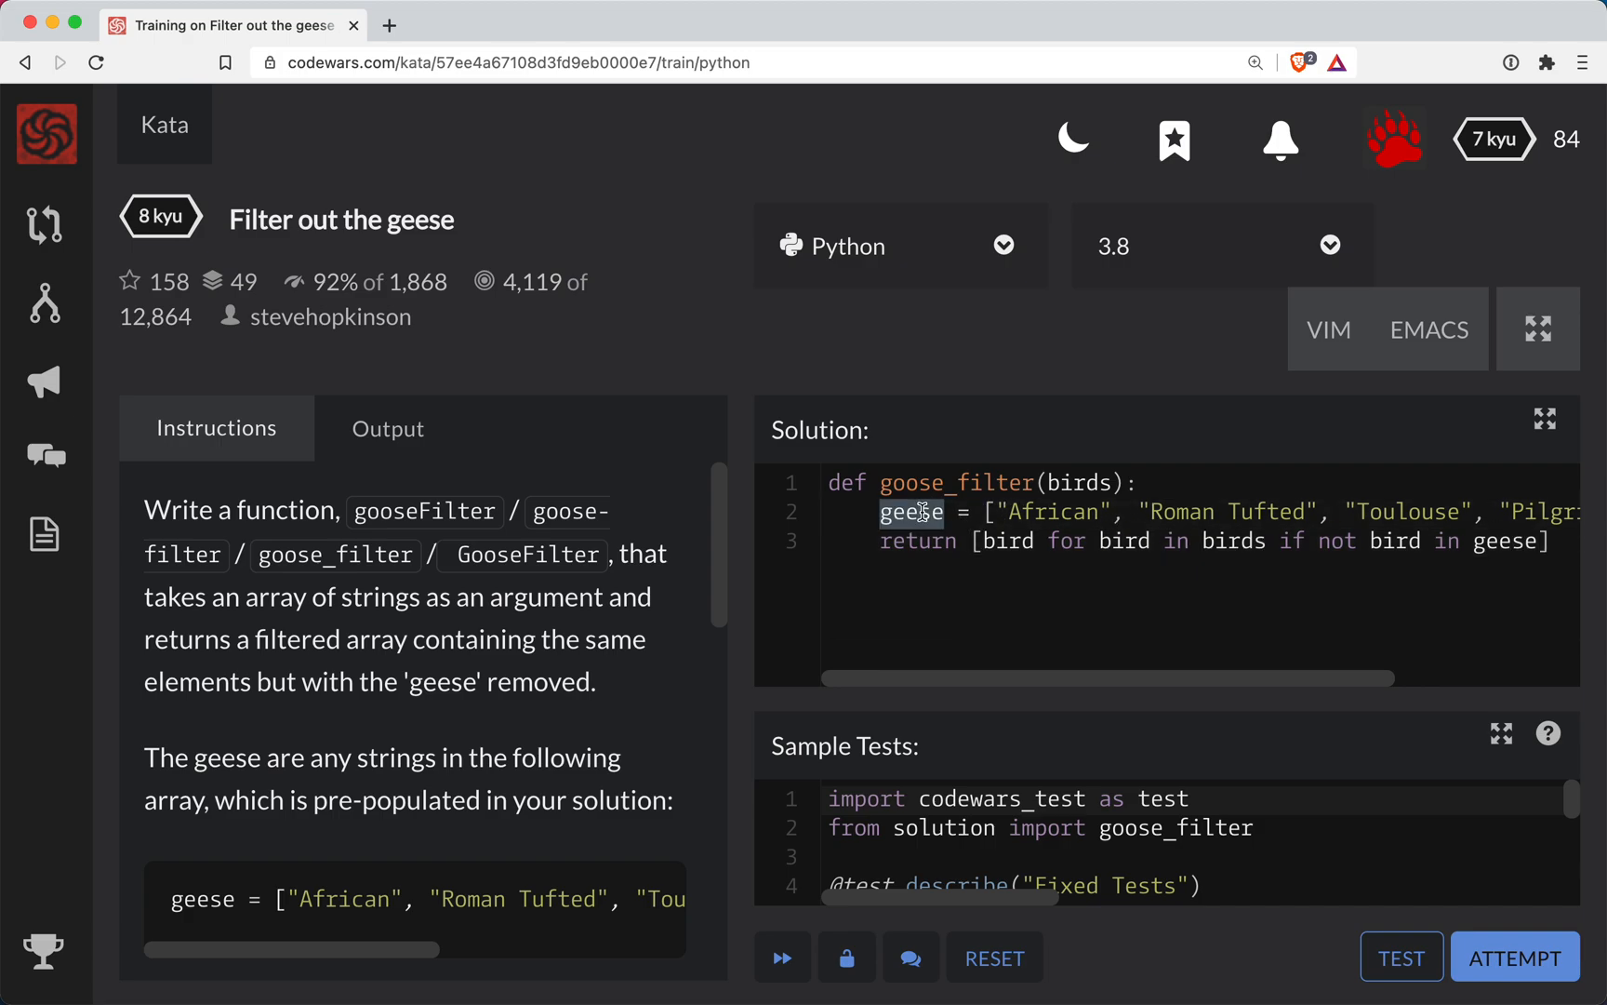
double_click(1007, 540)
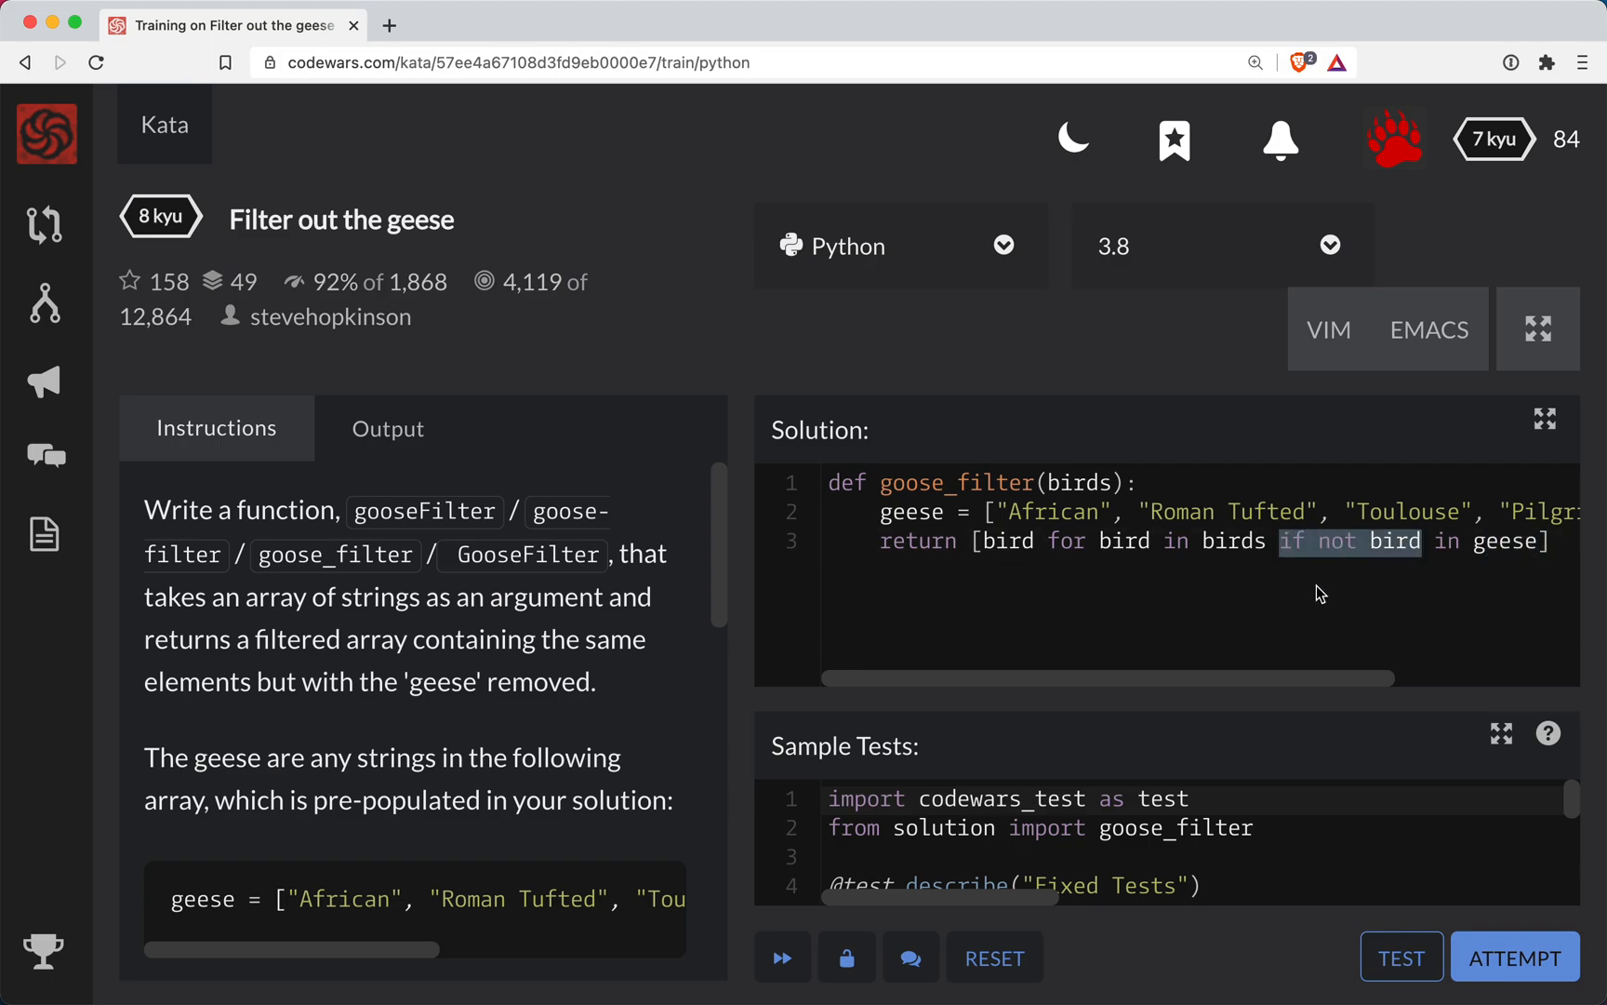
mouse_move(1516, 959)
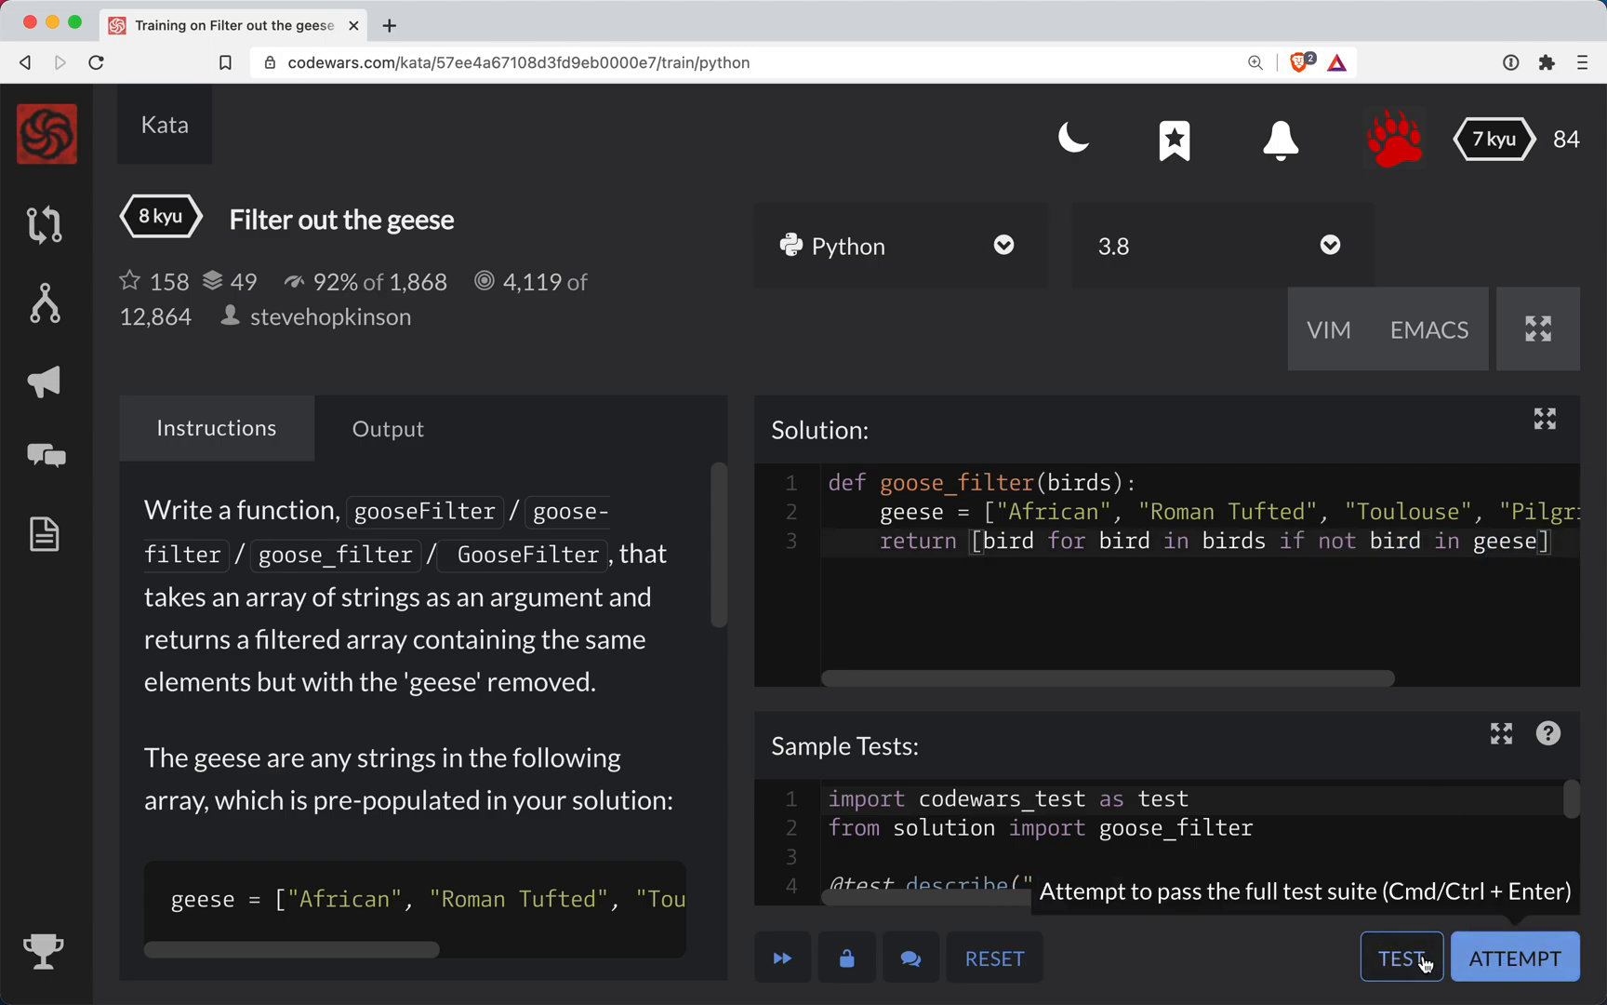
left_click(1401, 958)
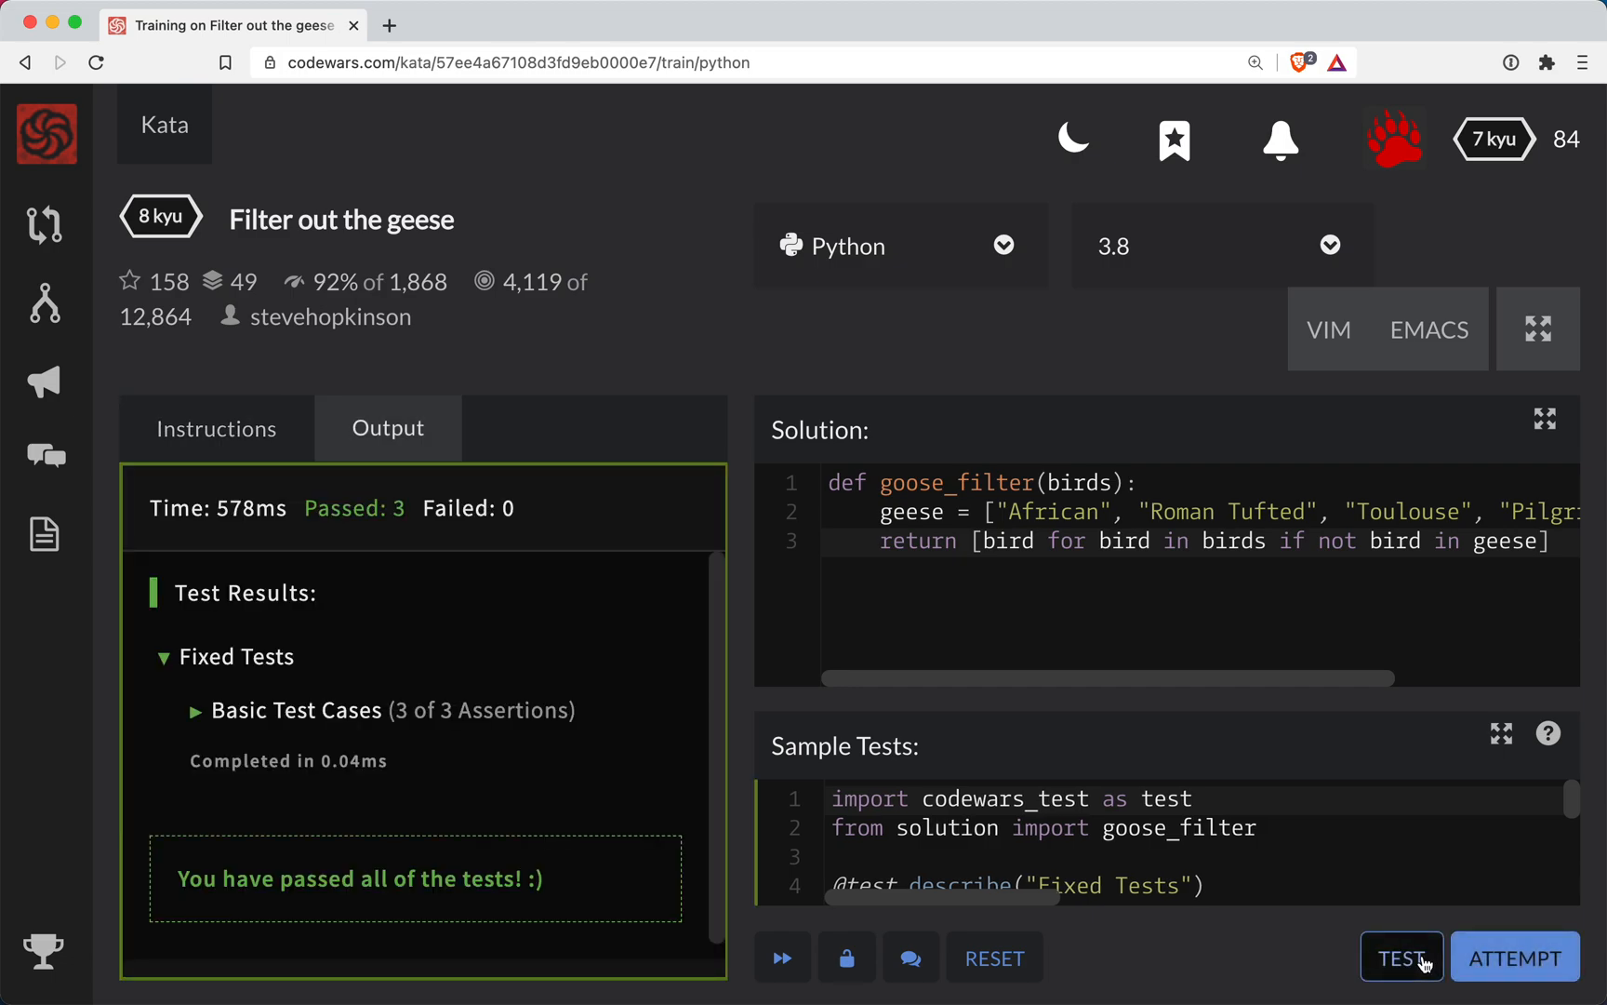